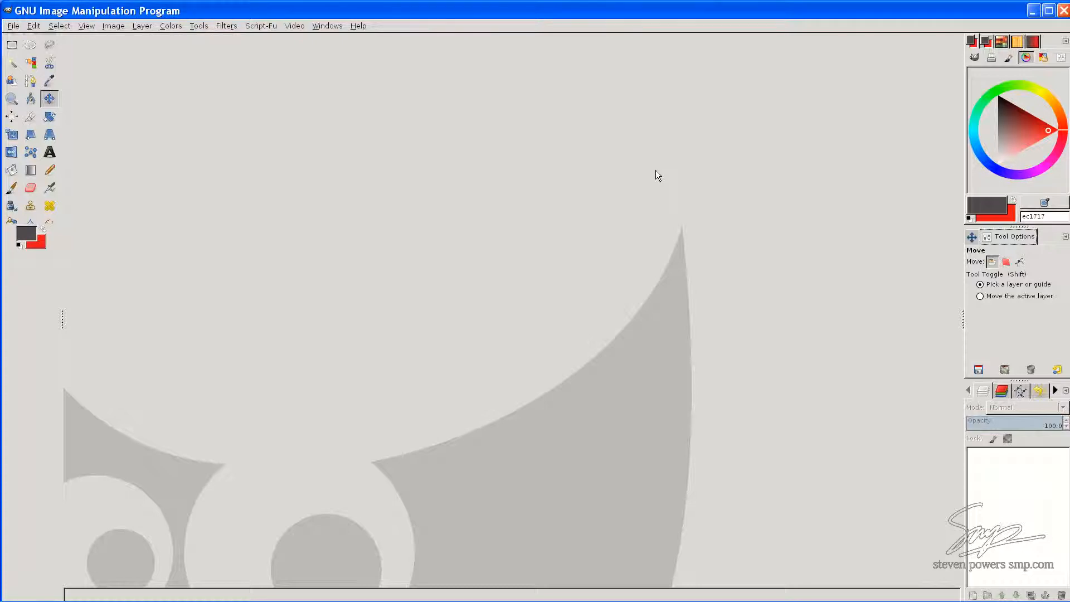
Step: Switch from GIMP to Firefox showing the art.gnome.org GTK themes page
{"action": "key", "text": "alt+tab"}
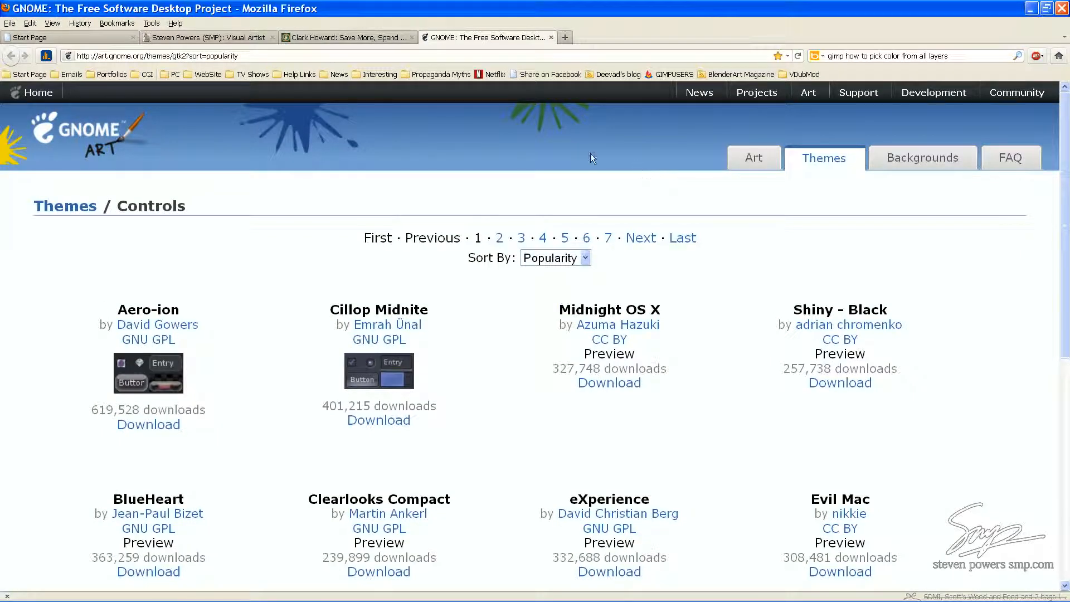
{"action": "mouse_move", "coordinate": [541, 137]}
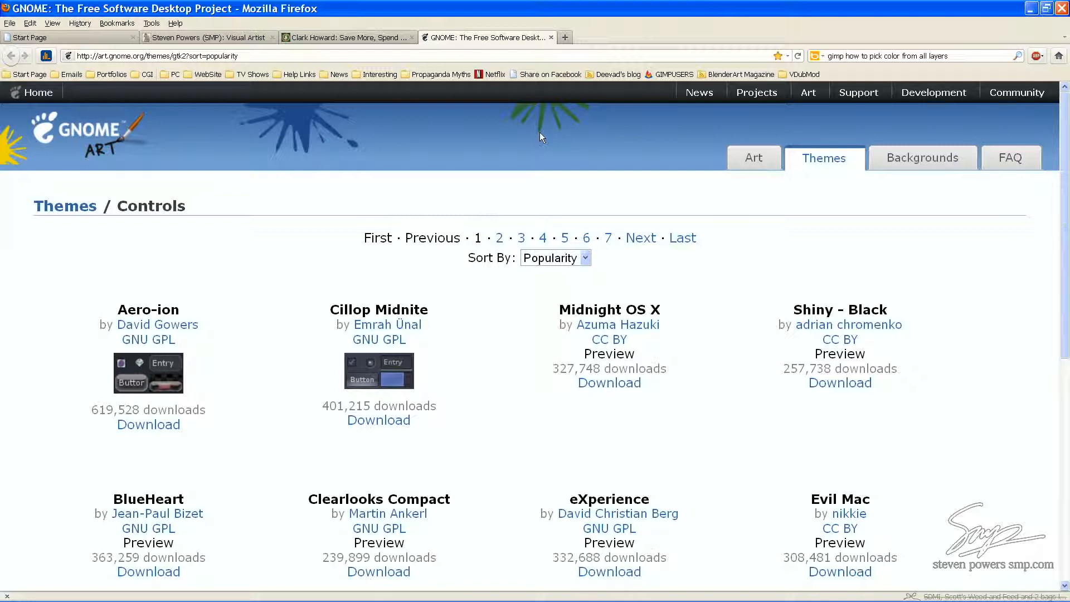
{"action": "mouse_move", "coordinate": [635, 264]}
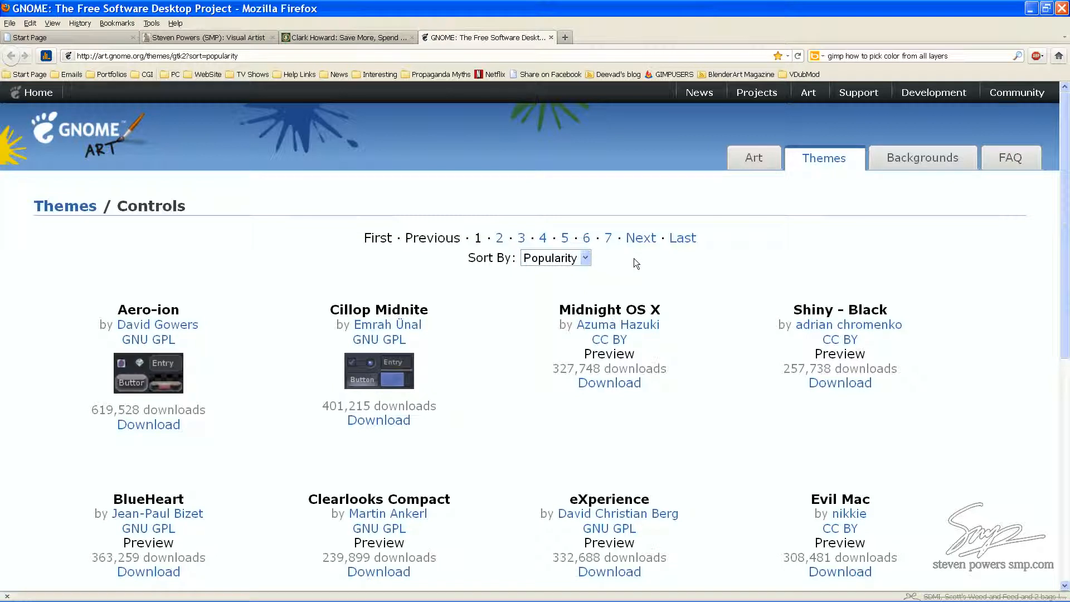
{"action": "mouse_move", "coordinate": [631, 264]}
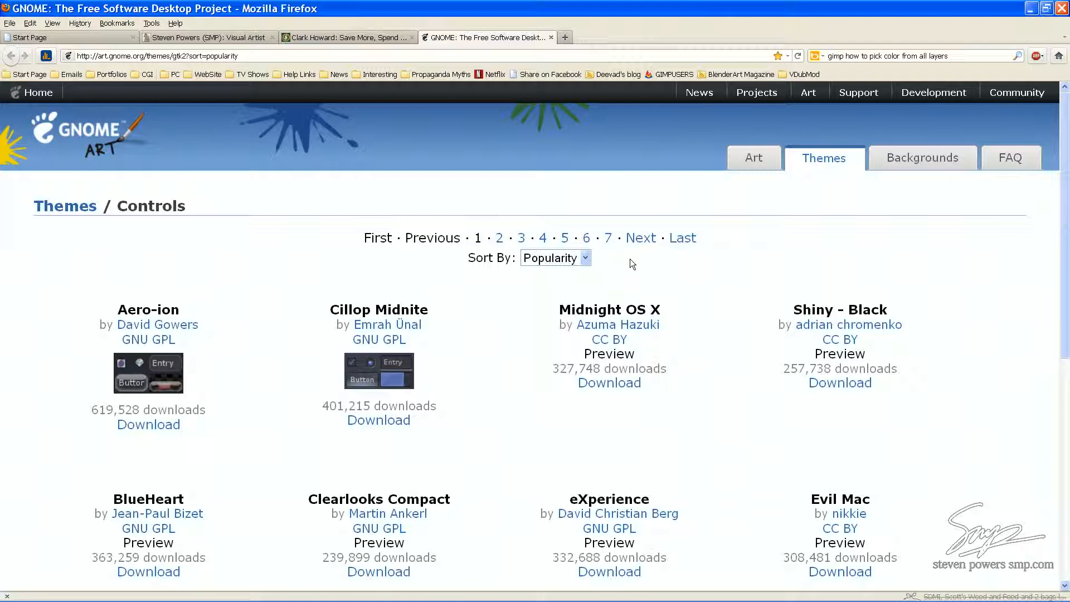
{"action": "mouse_move", "coordinate": [621, 260]}
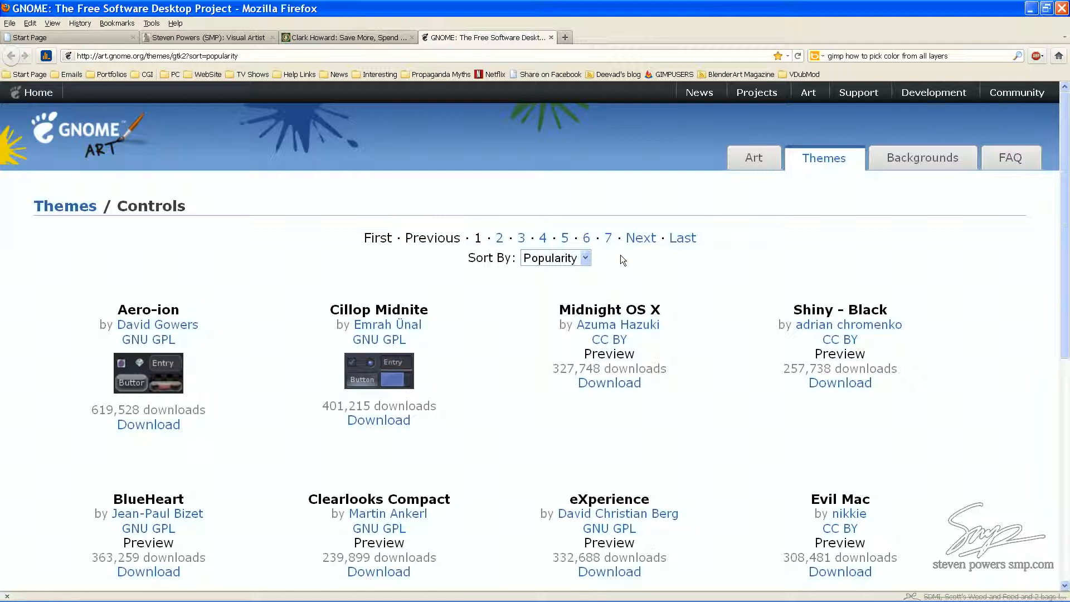
{"action": "left_click", "coordinate": [555, 258]}
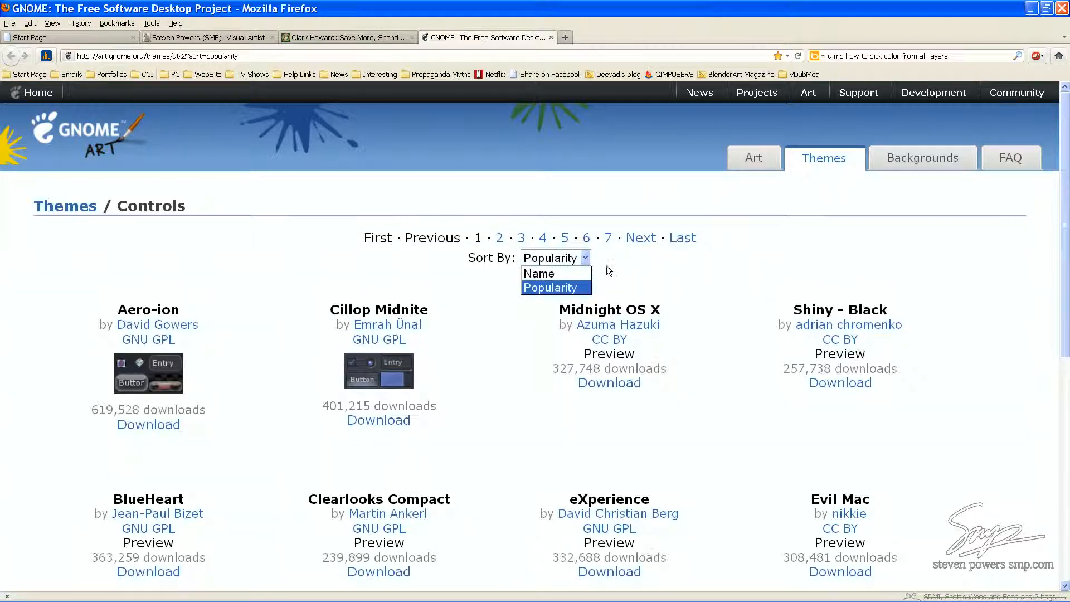
{"action": "mouse_move", "coordinate": [539, 273]}
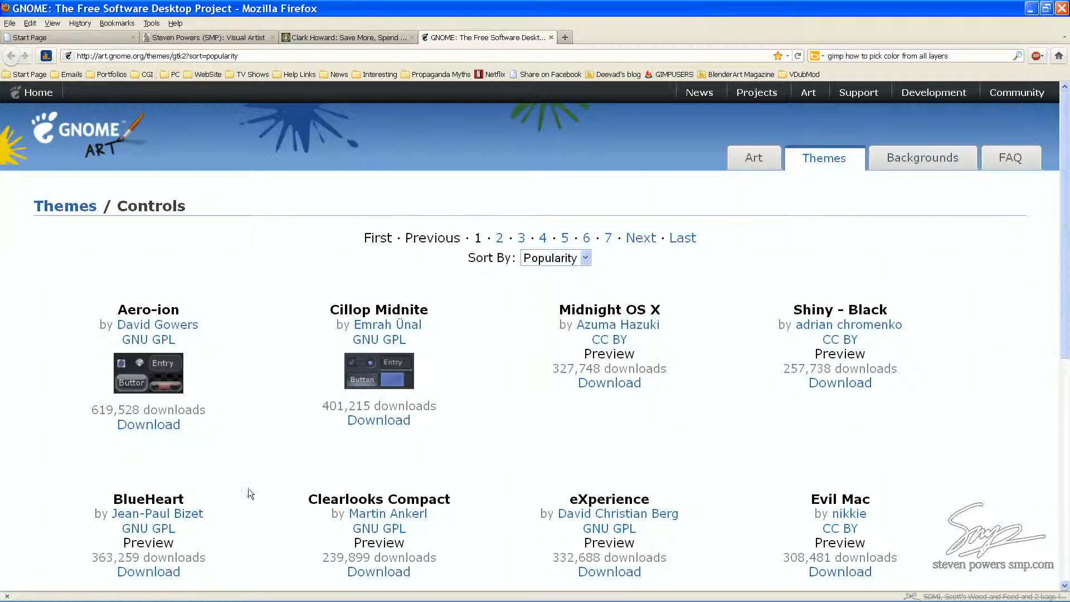
{"action": "mouse_move", "coordinate": [148, 571]}
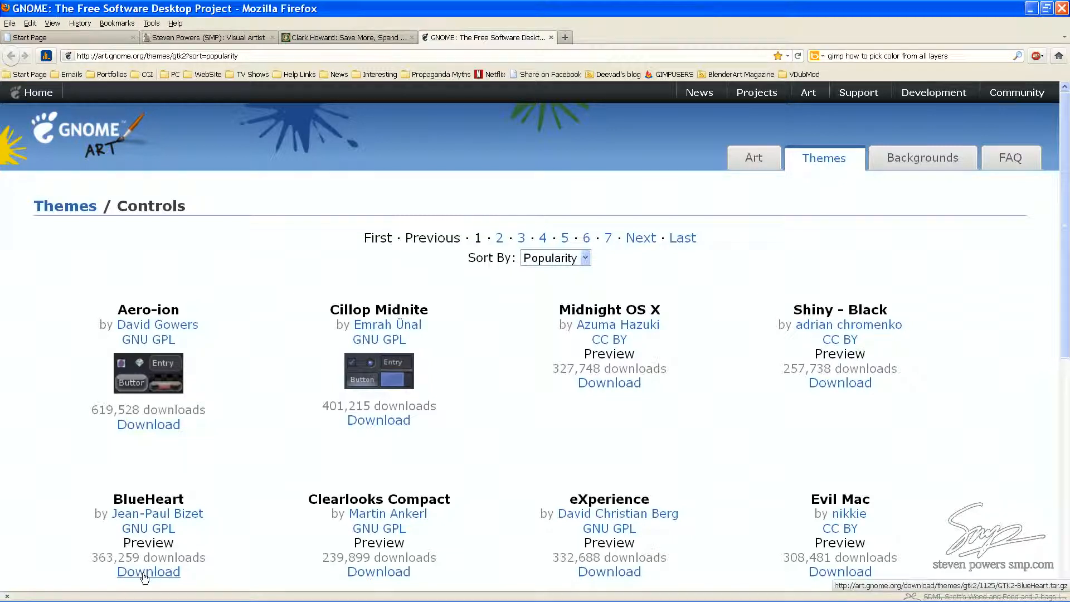
Step: Save GTK2-BlueHeart.tar.gz into the GIMP Themes folder and bring up its download actions
{"action": "left_click", "coordinate": [149, 572]}
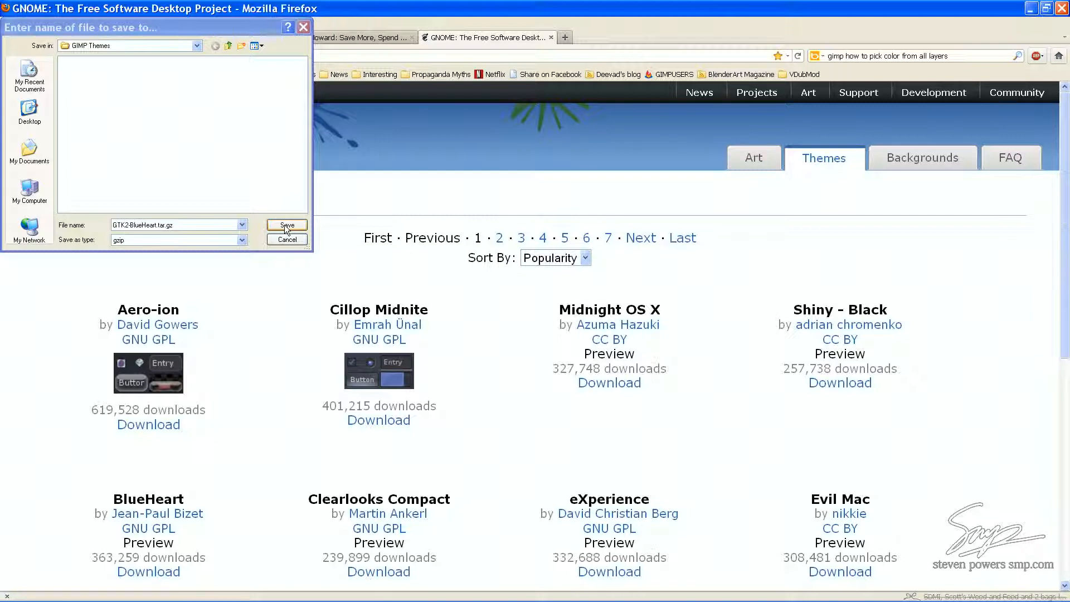
{"action": "left_click", "coordinate": [286, 225]}
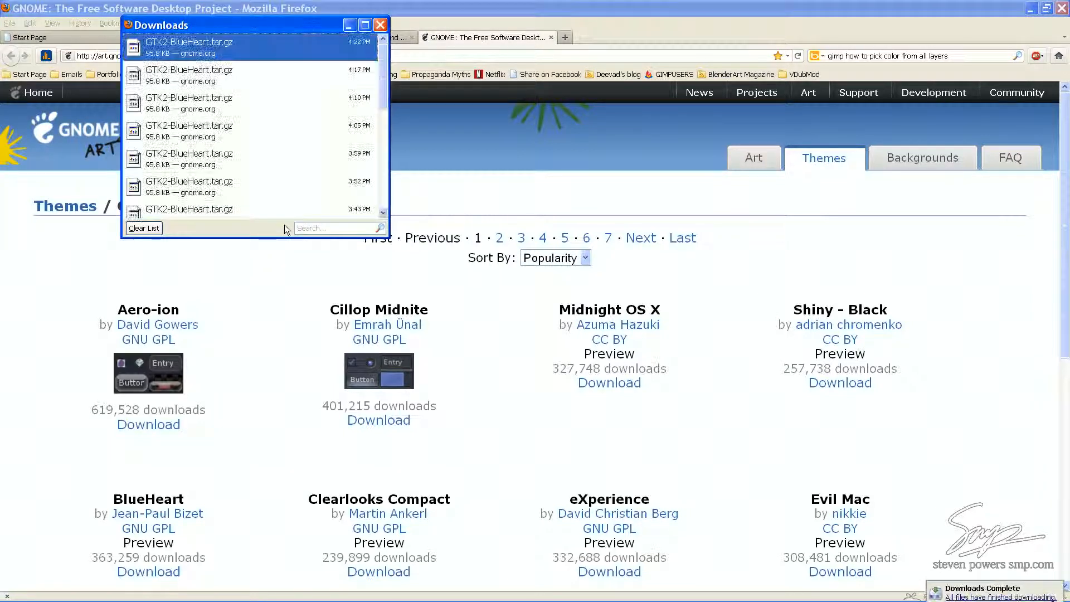
{"action": "right_click", "coordinate": [189, 48]}
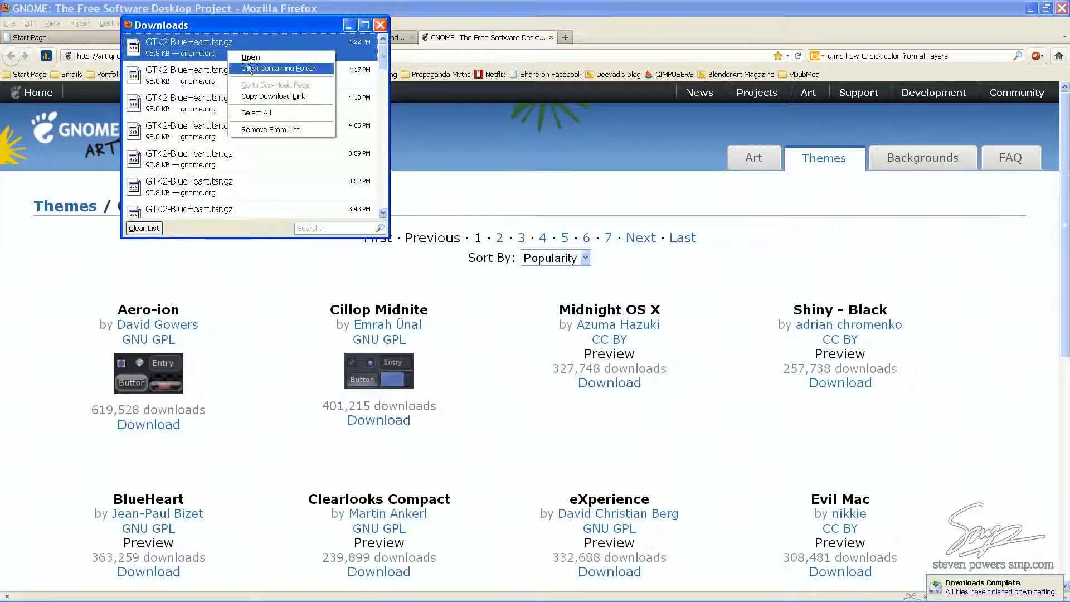
Step: Extract the BlueHeart archive and its unpacked tar in the download folder
{"action": "left_click", "coordinate": [278, 68]}
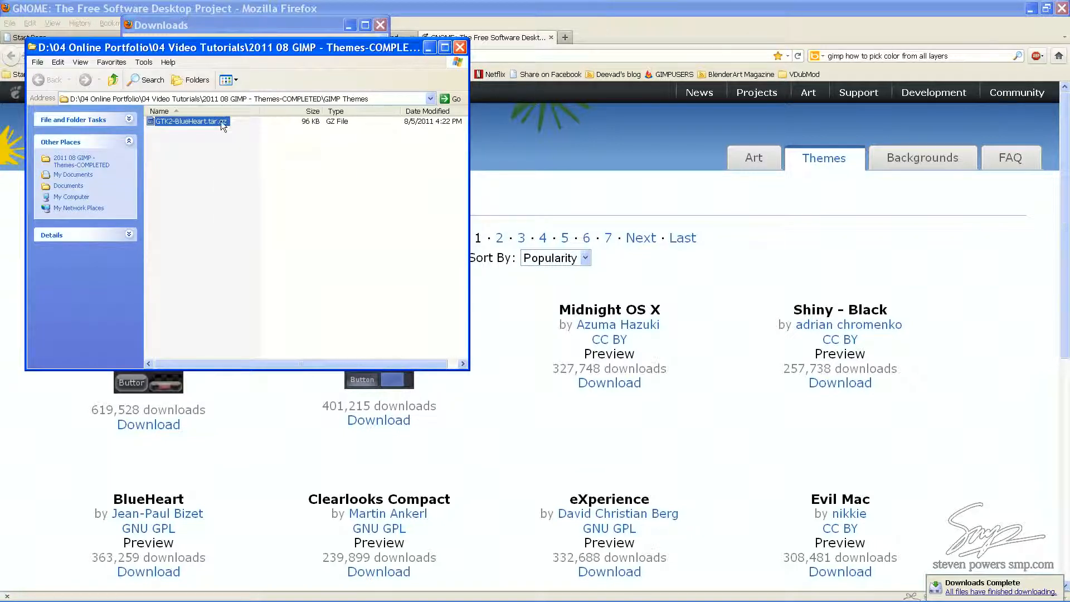
{"action": "right_click", "coordinate": [189, 121]}
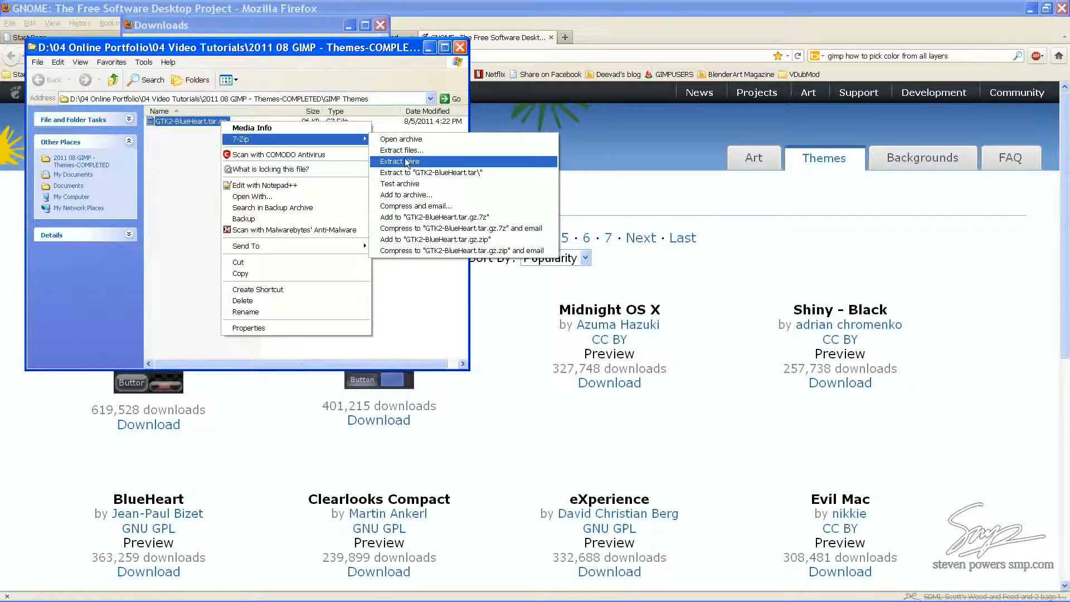
{"action": "left_click", "coordinate": [398, 161]}
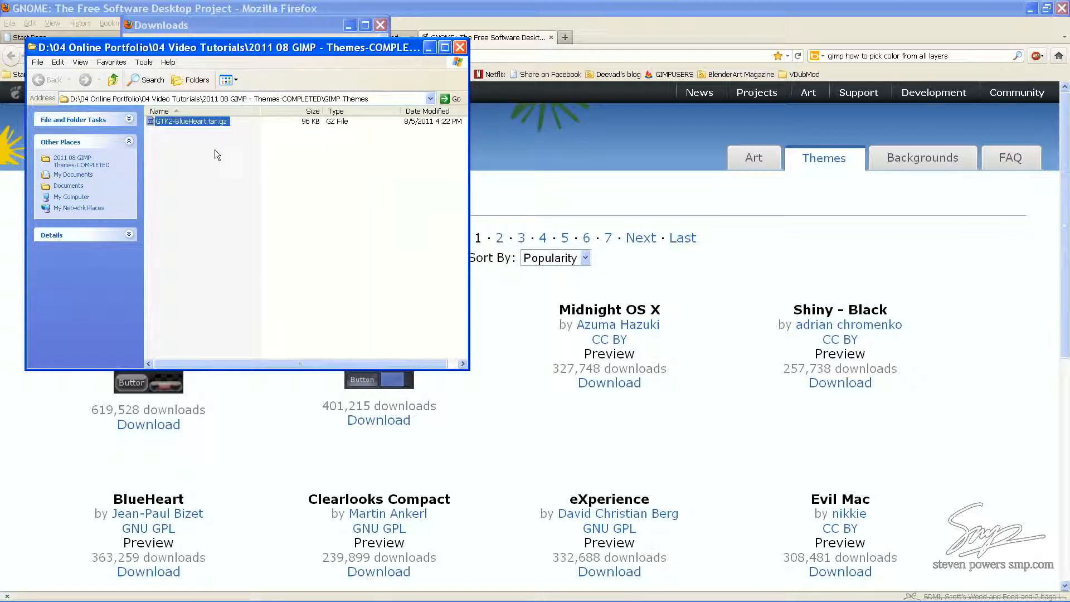
{"action": "right_click", "coordinate": [198, 130]}
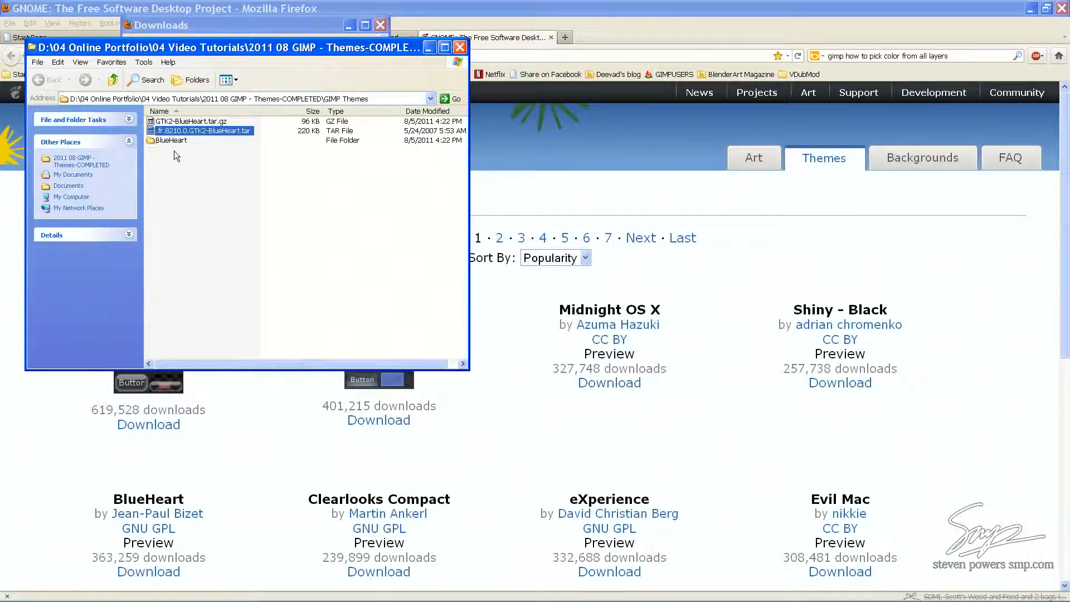
Step: Browse the BlueHeart folder's gtk-2.0, ABOUT and gtkrc files, returning to BlueHeart
{"action": "double_click", "coordinate": [170, 139]}
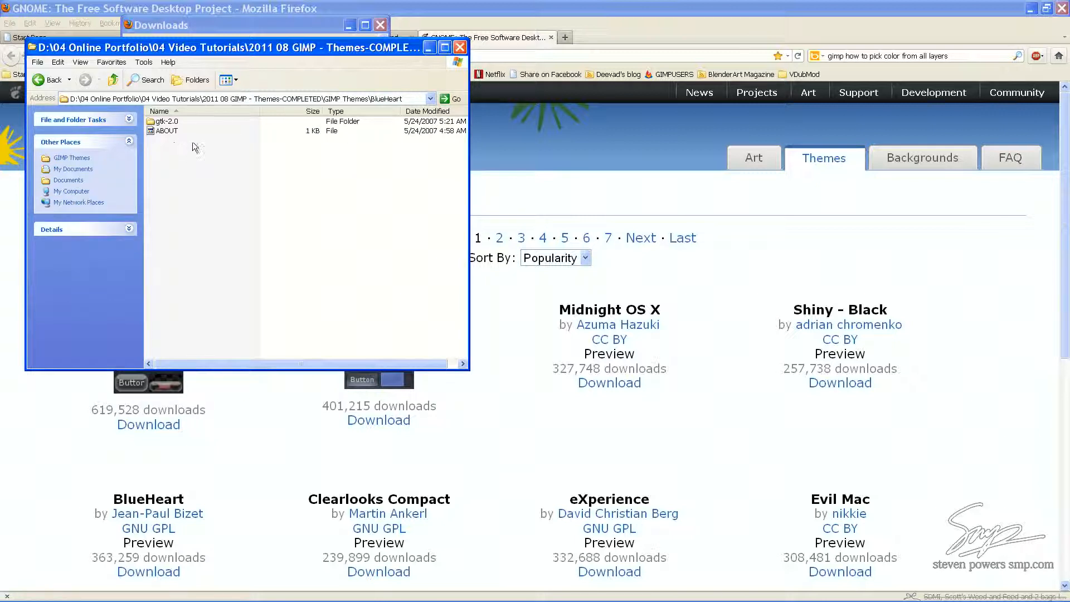
{"action": "mouse_move", "coordinate": [173, 146]}
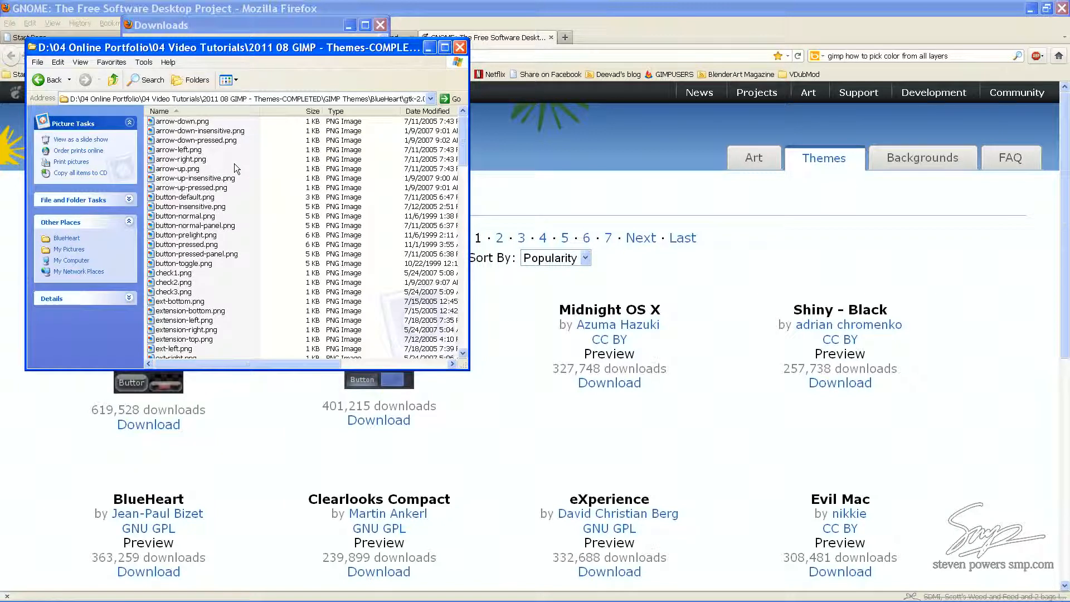
{"action": "mouse_move", "coordinate": [264, 214]}
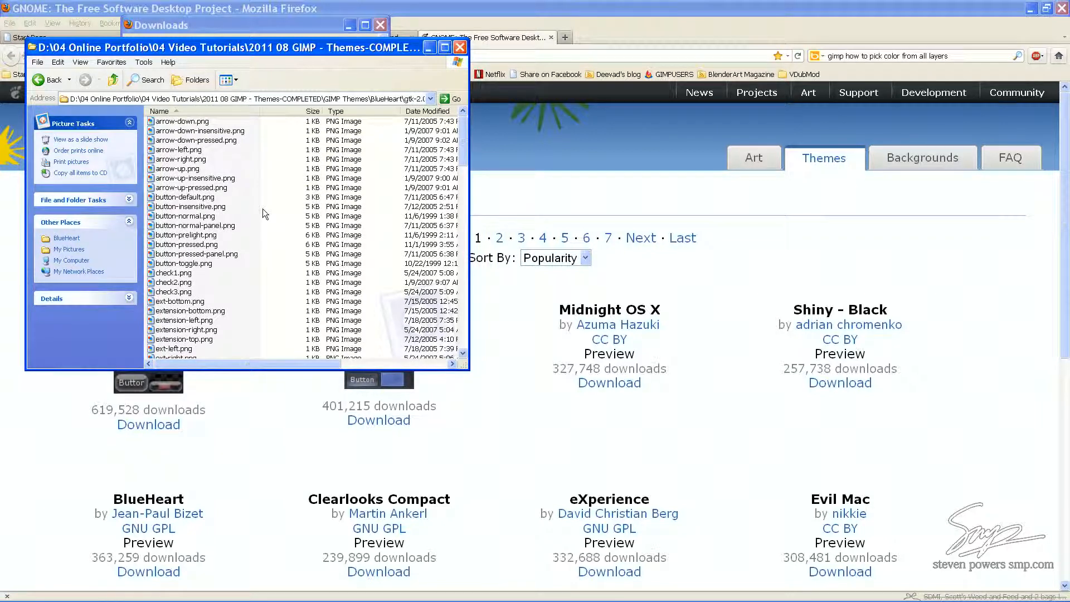
{"action": "mouse_move", "coordinate": [258, 288]}
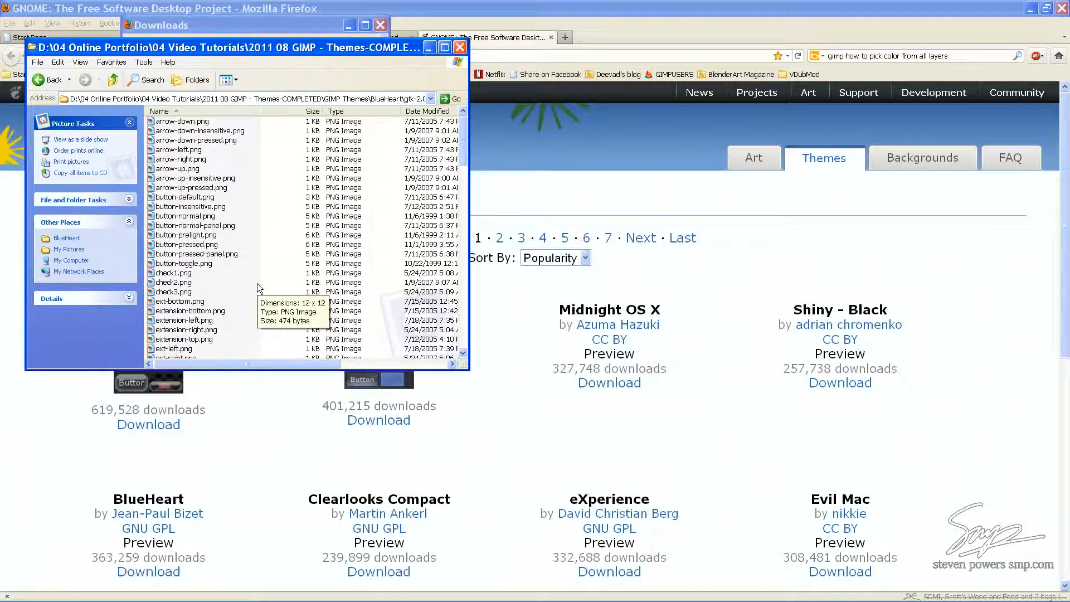
{"action": "scroll", "scroll_direction": "down", "scroll_amount": 3}
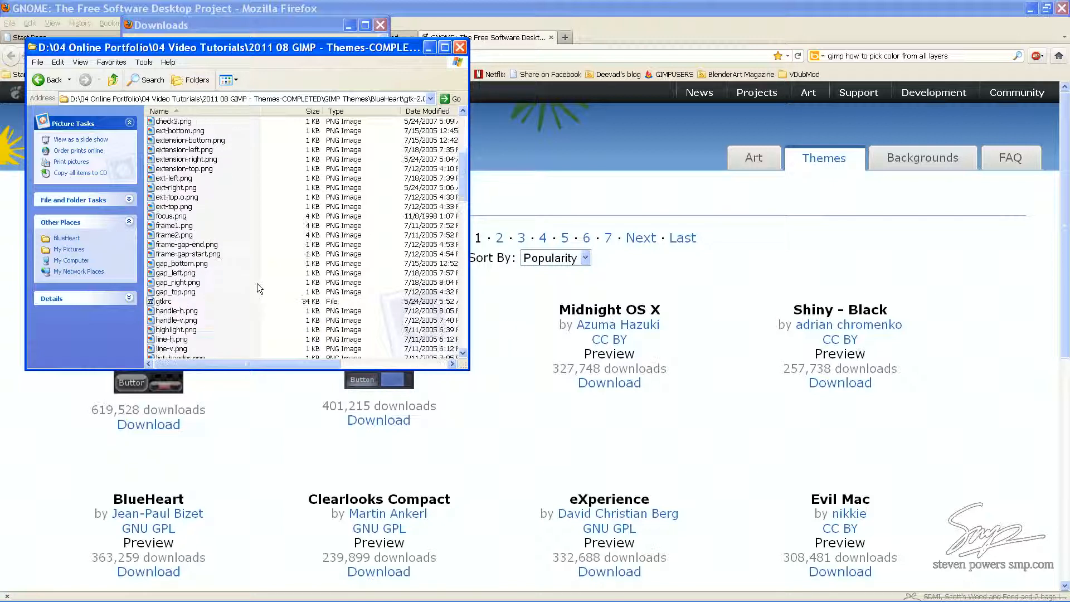
{"action": "mouse_move", "coordinate": [164, 301]}
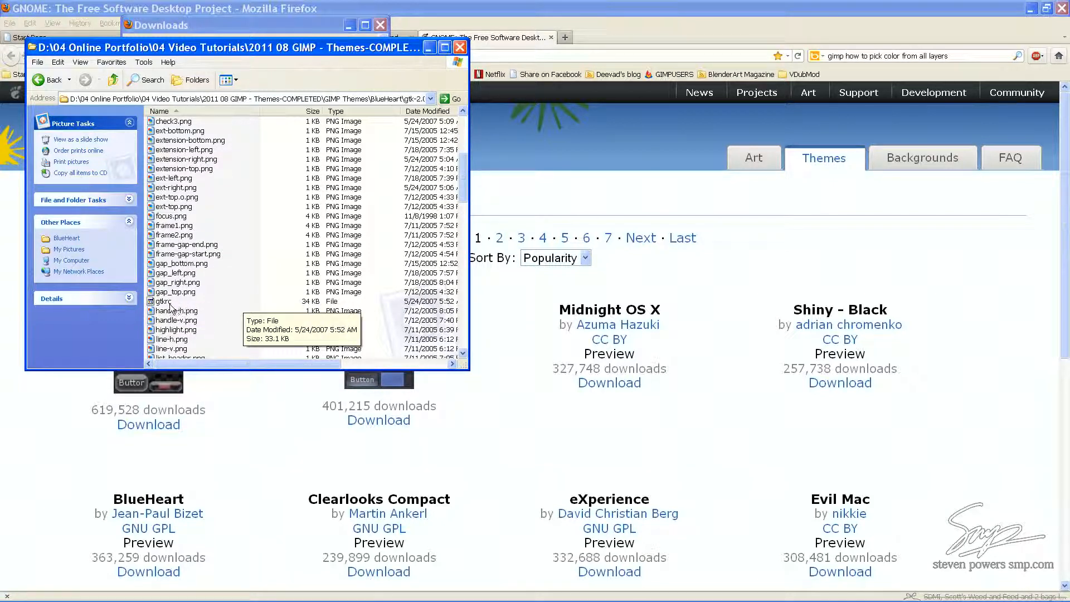
{"action": "left_click", "coordinate": [164, 301]}
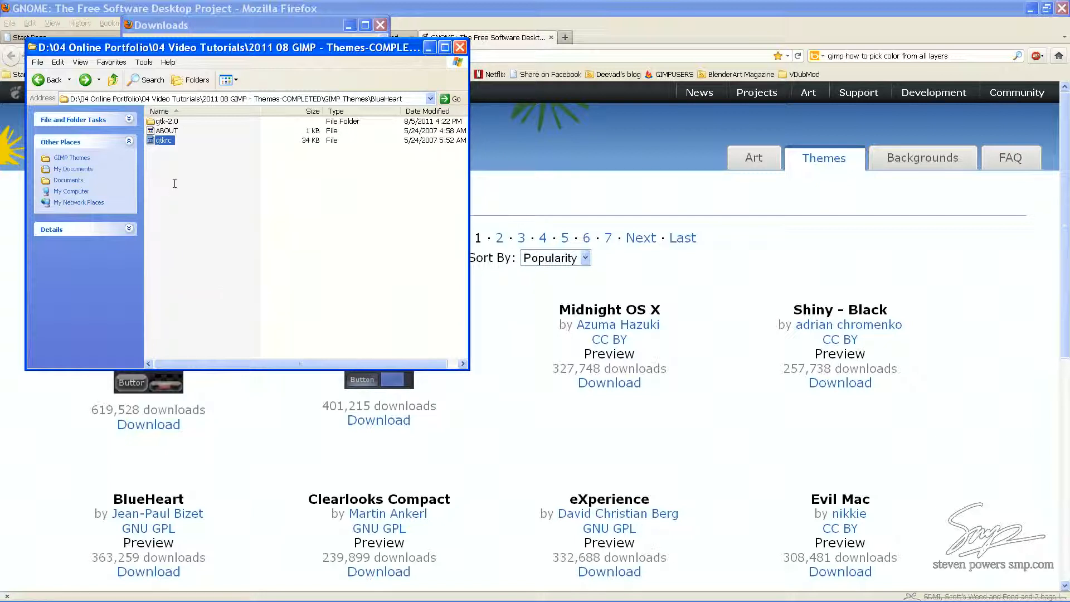
Step: Go up to GIMP Themes and copy the BlueHeart folder
{"action": "left_click", "coordinate": [49, 79]}
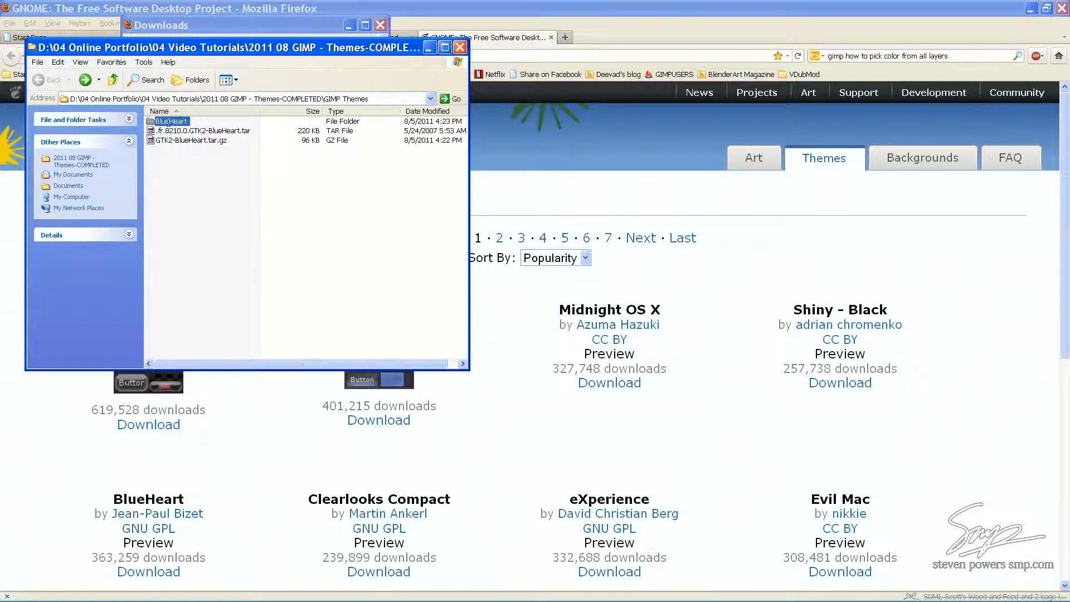
{"action": "right_click", "coordinate": [171, 121]}
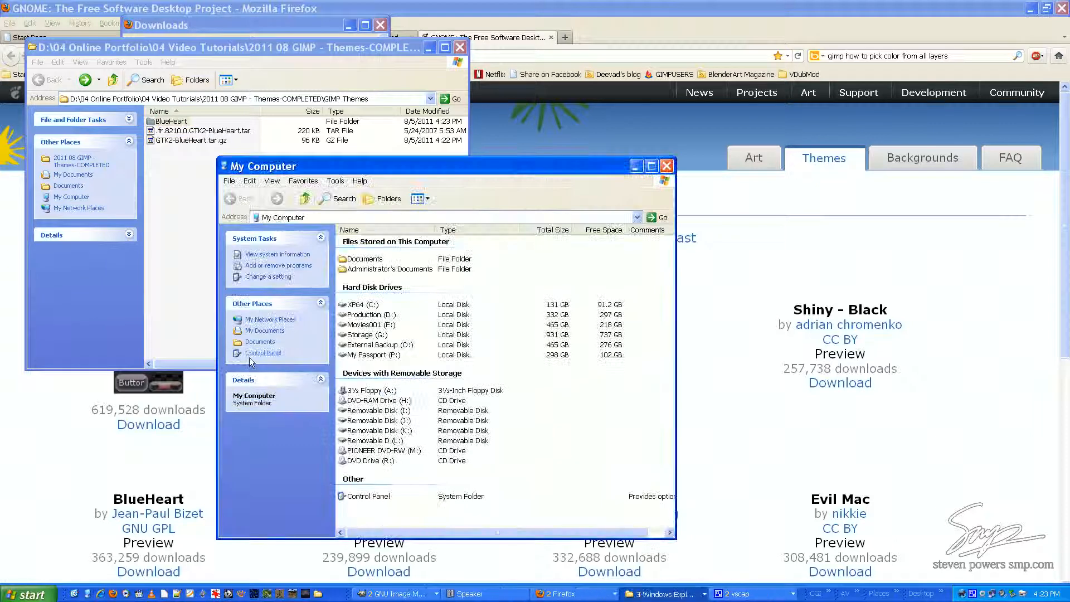
Step: Paste BlueHeart into C:\Documents and Settings\Administrator\.gimp-2.7\themes
{"action": "double_click", "coordinate": [361, 305]}
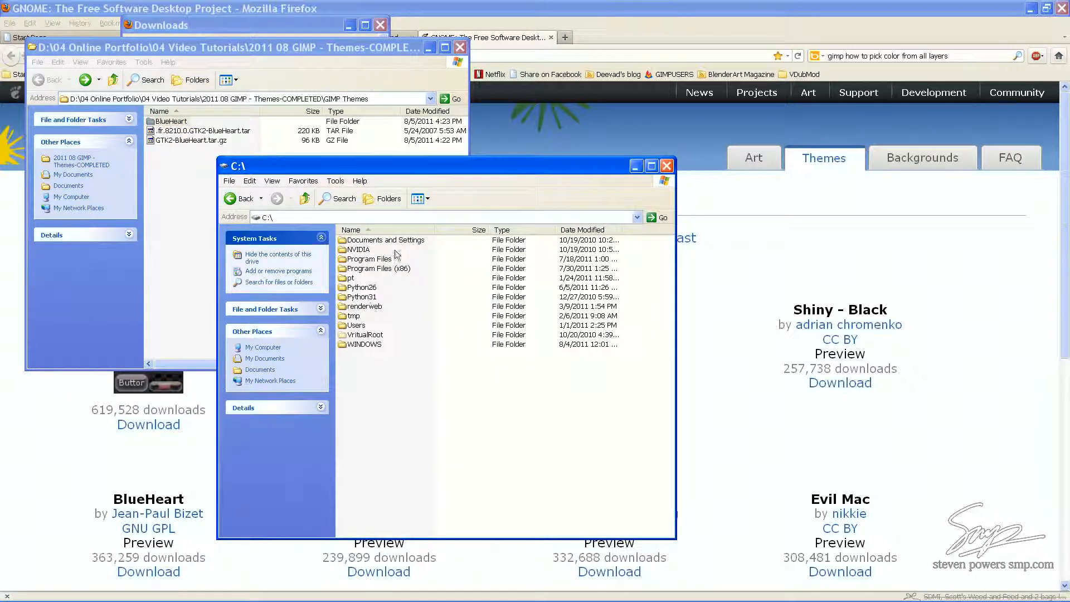
{"action": "double_click", "coordinate": [387, 240]}
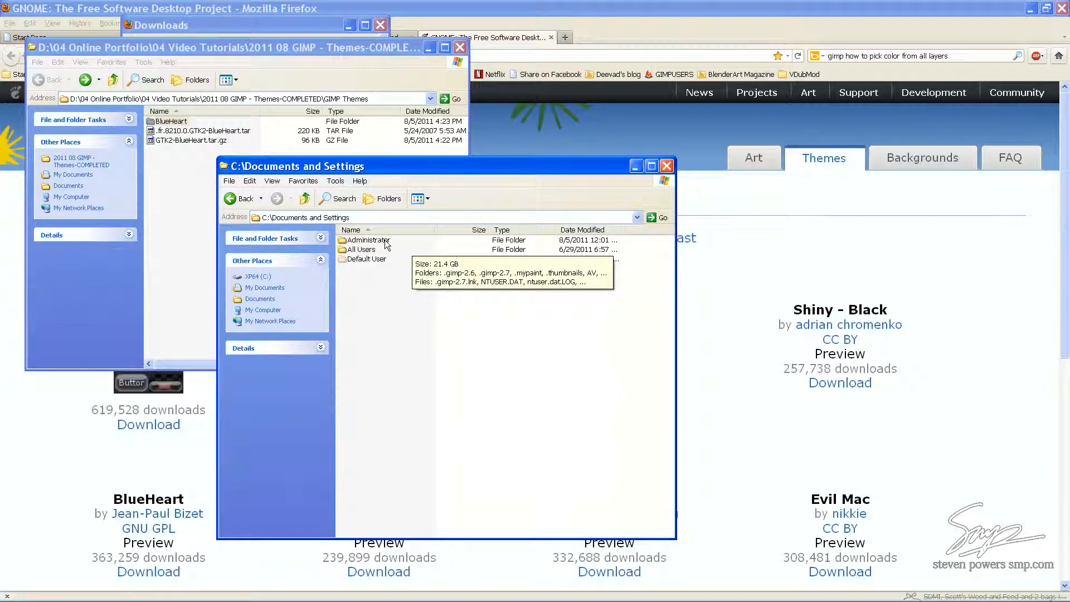
{"action": "double_click", "coordinate": [369, 240]}
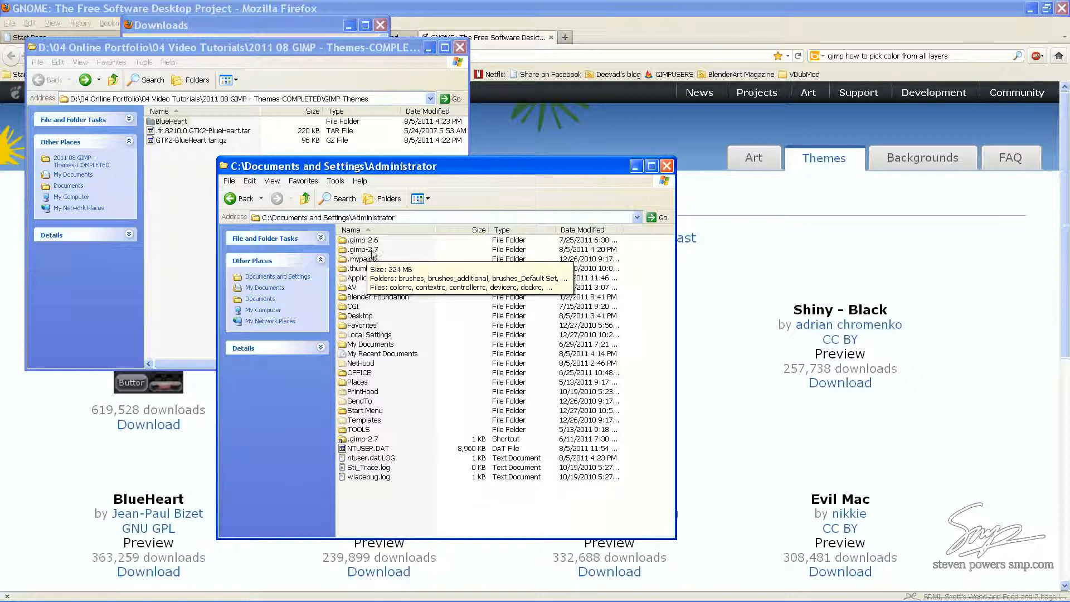
{"action": "double_click", "coordinate": [362, 249]}
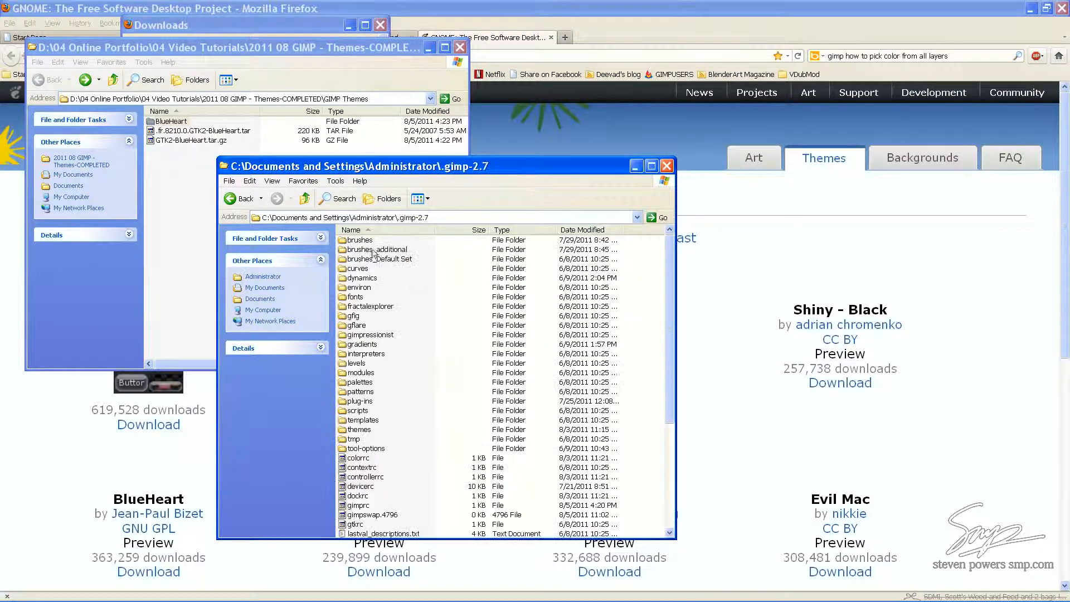
{"action": "mouse_move", "coordinate": [368, 433]}
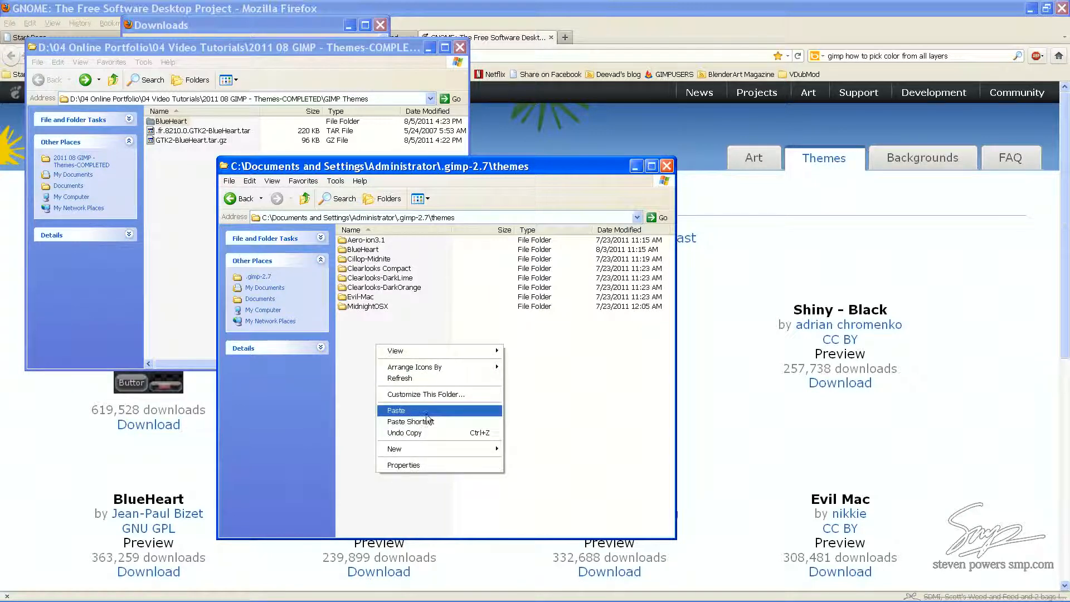
{"action": "left_click", "coordinate": [396, 410]}
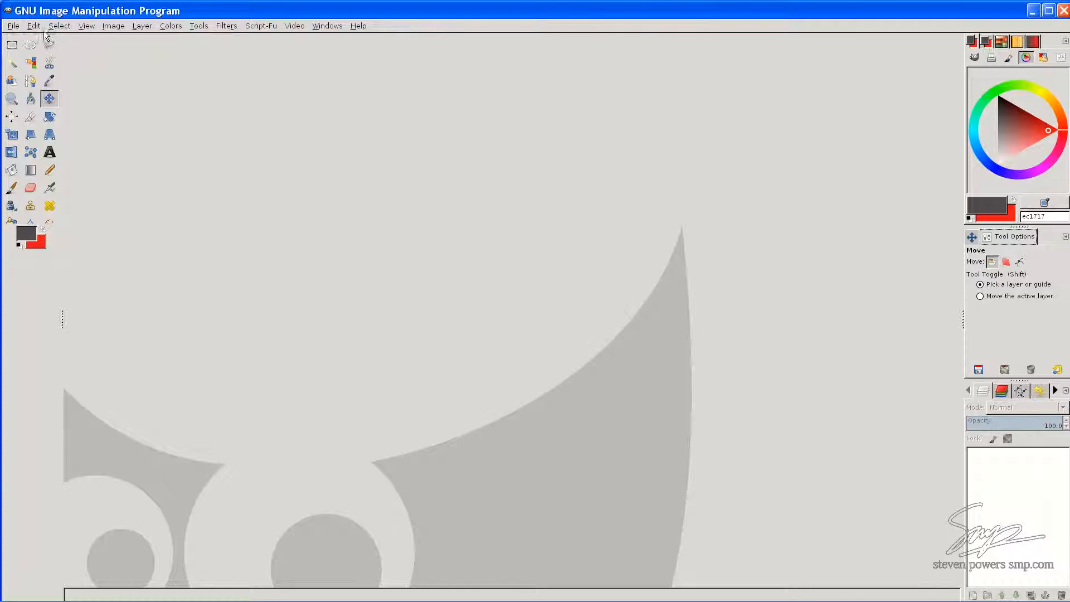
Step: Open Edit > Preferences in GIMP
{"action": "left_click", "coordinate": [33, 25]}
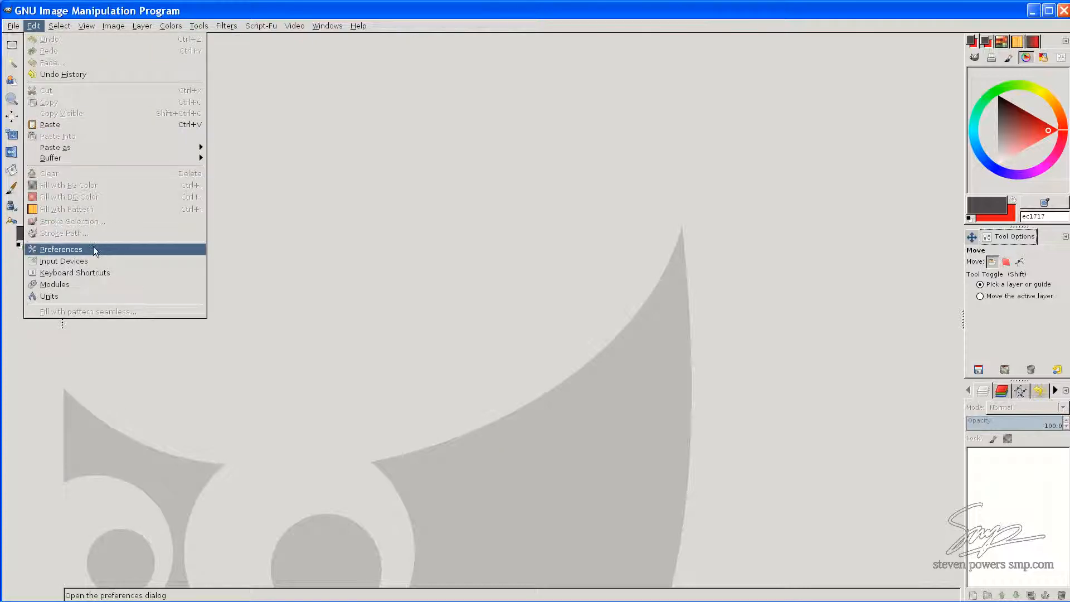
{"action": "left_click", "coordinate": [61, 248]}
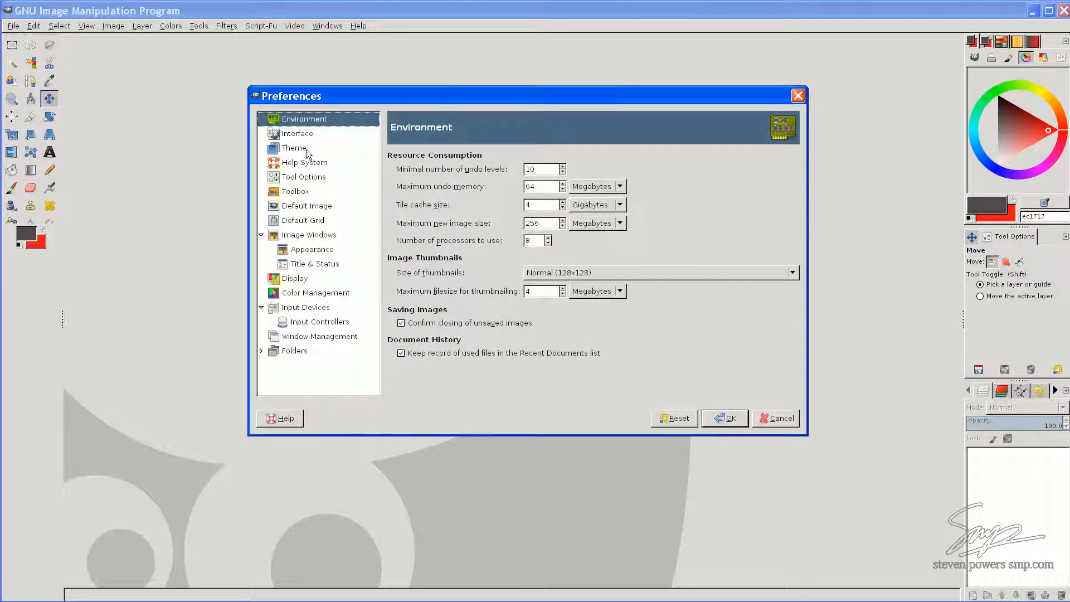
Step: Show Theme preferences and preview BlueHeart, then MidnightOSX
{"action": "left_click", "coordinate": [295, 147]}
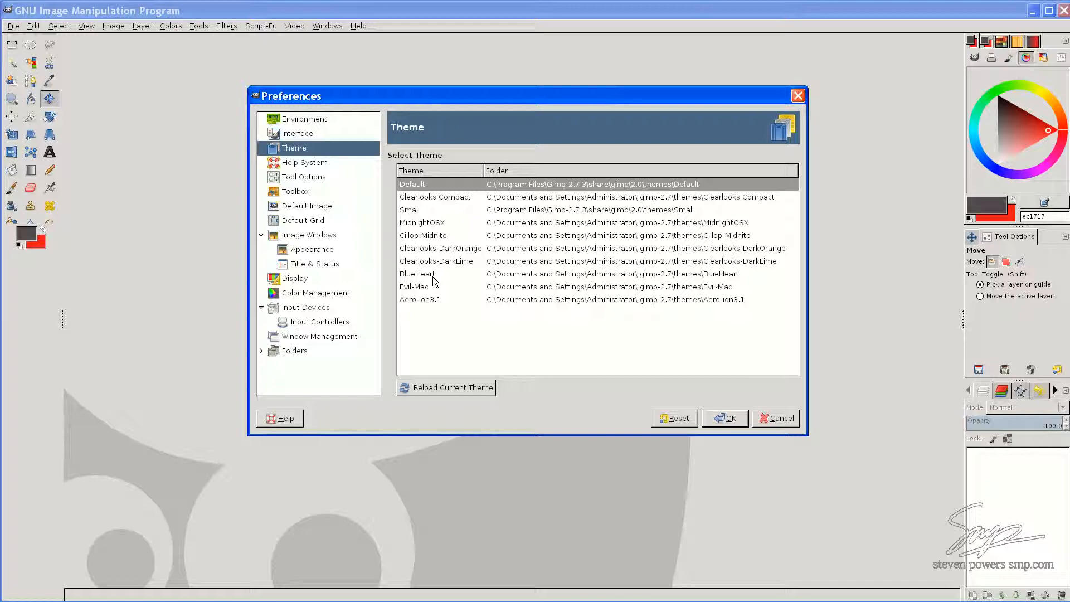
{"action": "mouse_move", "coordinate": [478, 333]}
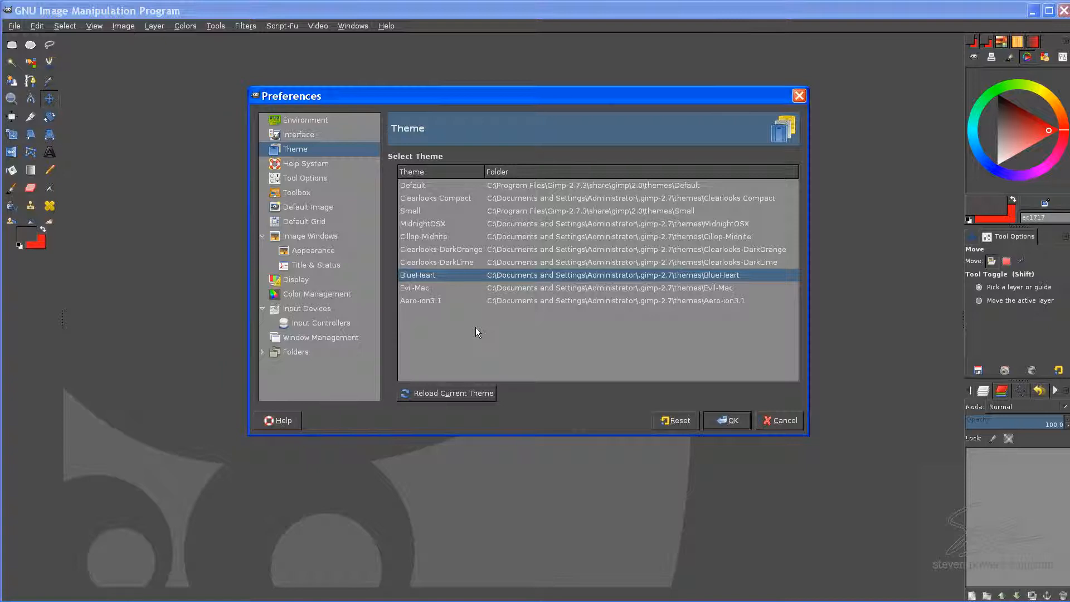
{"action": "mouse_move", "coordinate": [435, 225]}
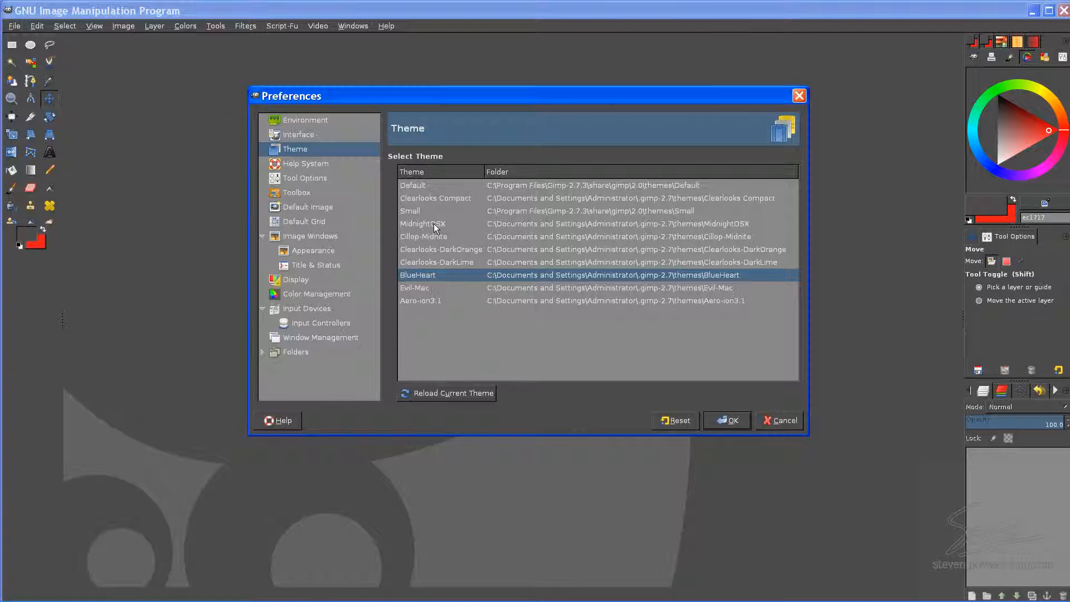
{"action": "left_click", "coordinate": [422, 223]}
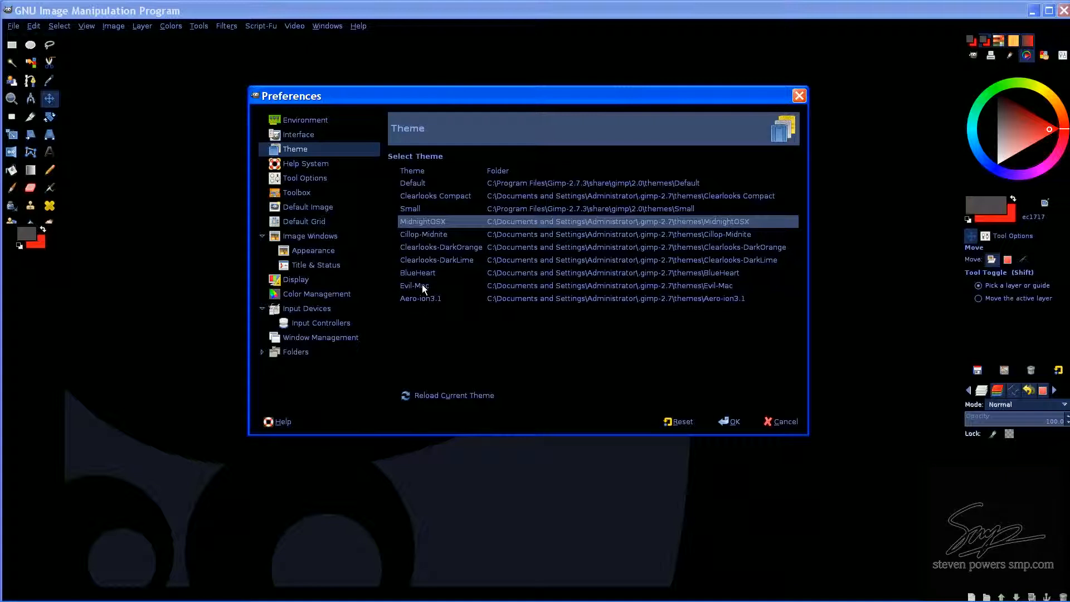
Step: Try another listed theme, then reselect BlueHeart for the grey interface
{"action": "left_click", "coordinate": [414, 285]}
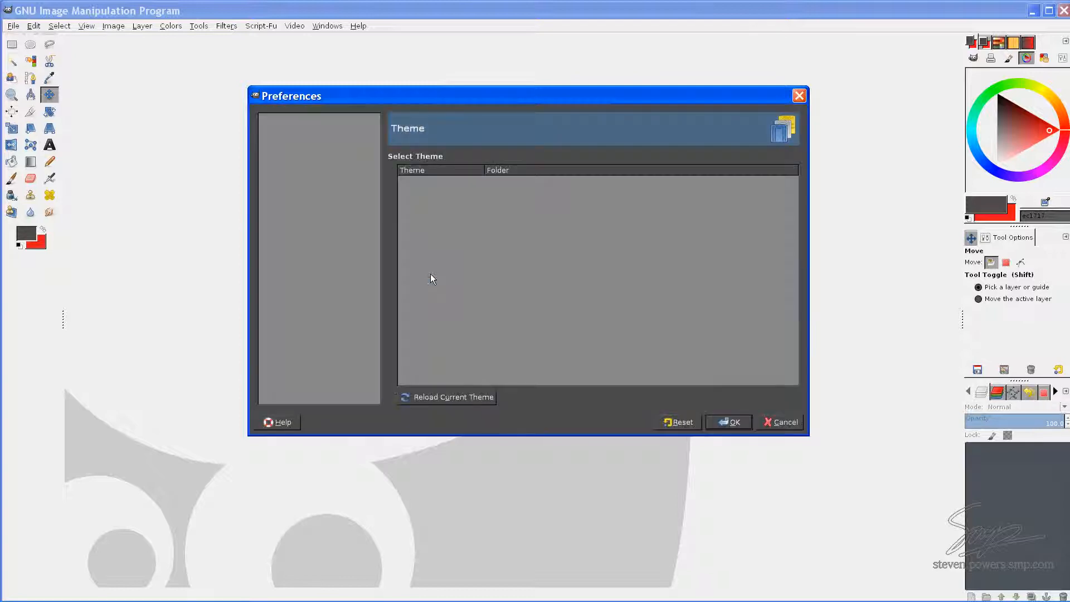
{"action": "left_click", "coordinate": [418, 275]}
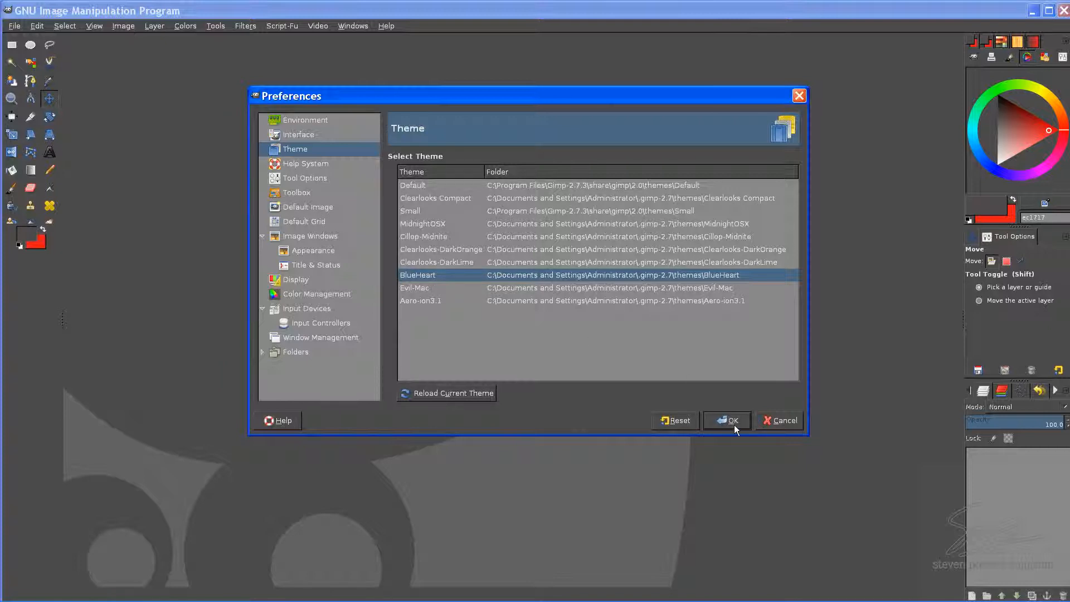
Step: Confirm the Preferences dialog with OK, keeping BlueHeart
{"action": "left_click", "coordinate": [727, 420]}
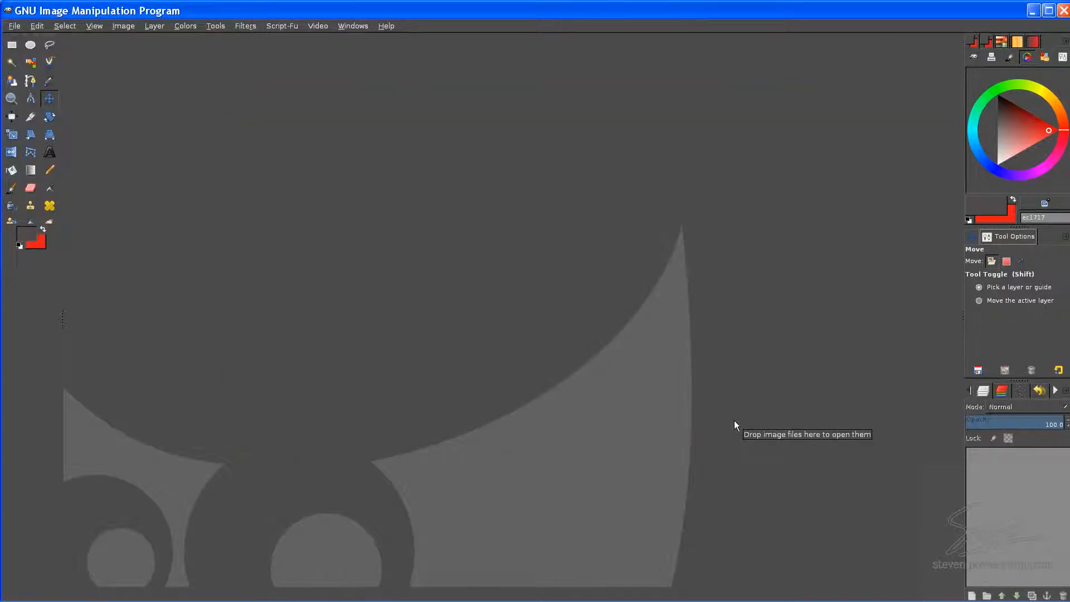
{"action": "mouse_move", "coordinate": [573, 302]}
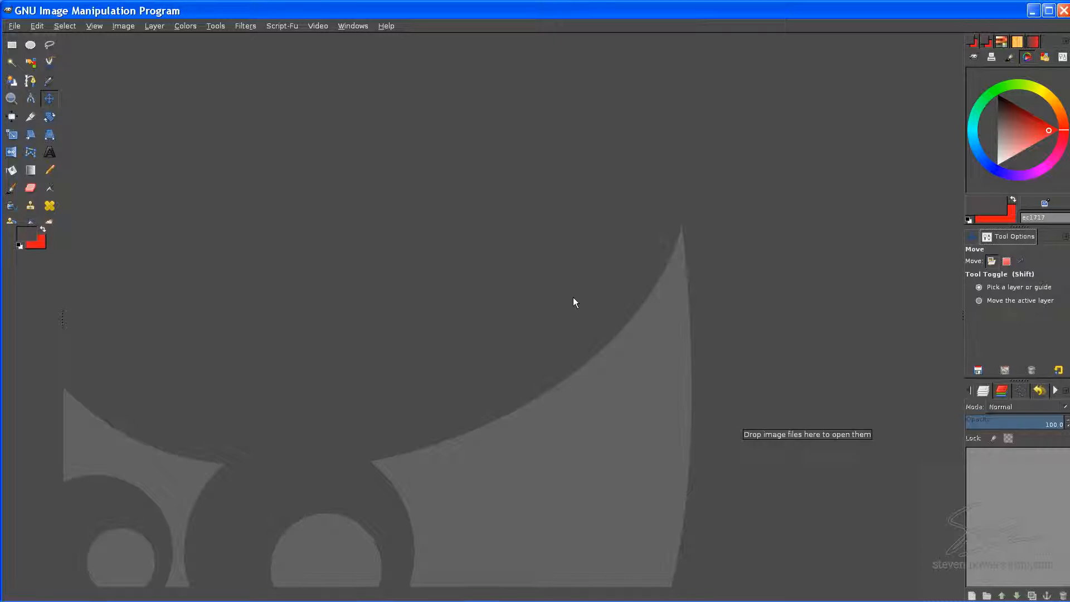